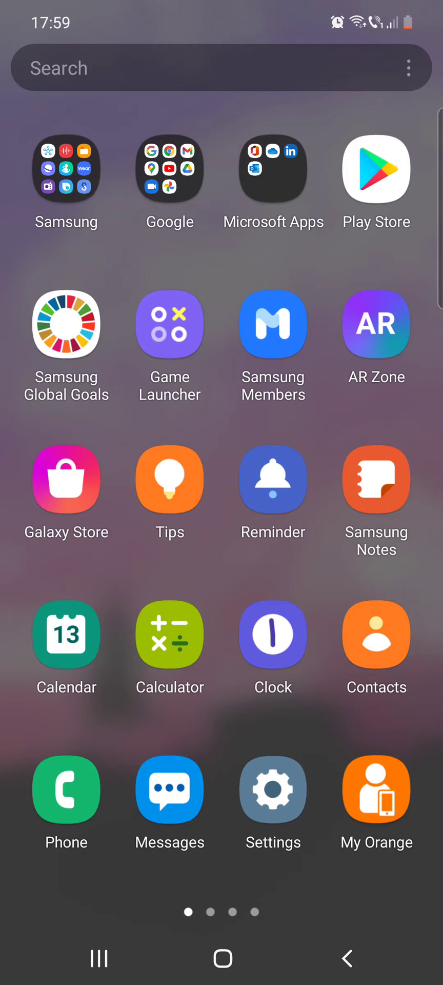
- Go to the Notifications page of Settings showing the pop-up style choices
click(273, 790)
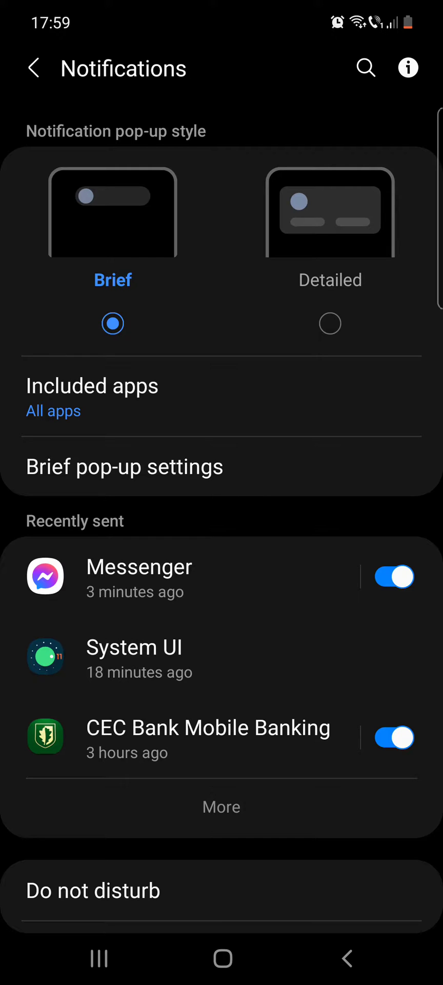
- Try the Detailed pop-up style, then set the style back to Brief
click(329, 323)
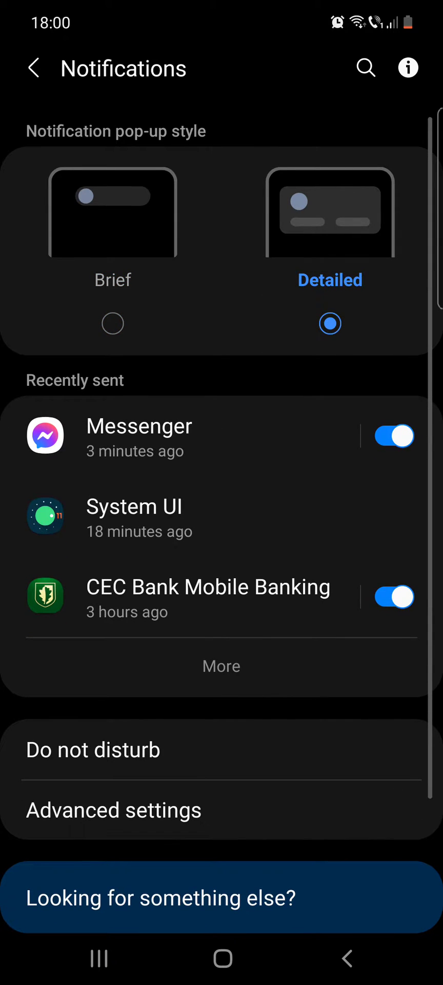
click(113, 323)
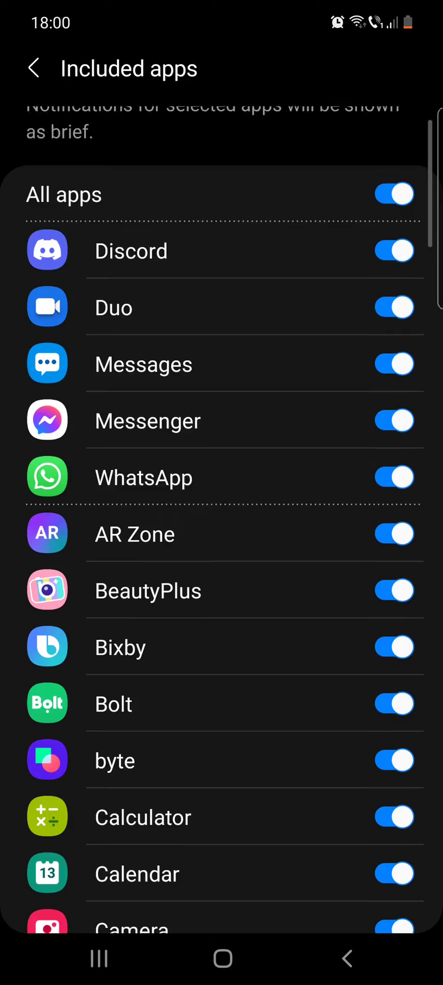
- Scroll the Included apps list, try the Messages toggle and go back with all apps still included
scroll(down, 3)
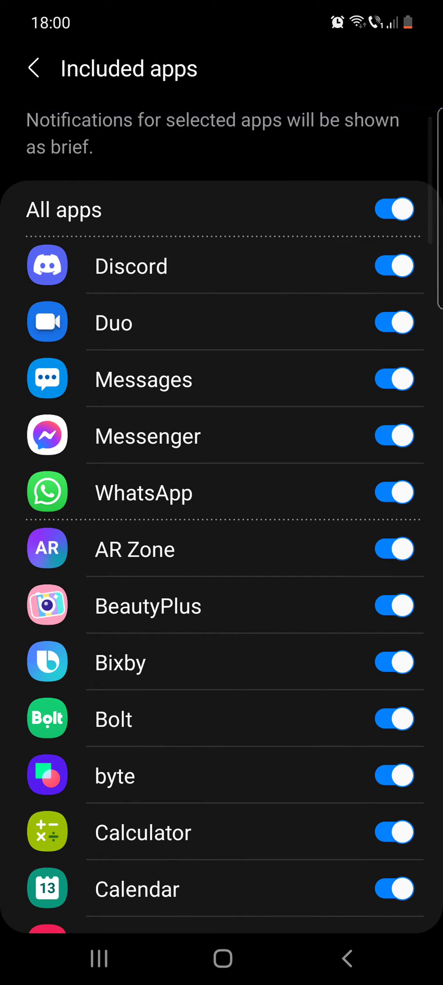
click(394, 210)
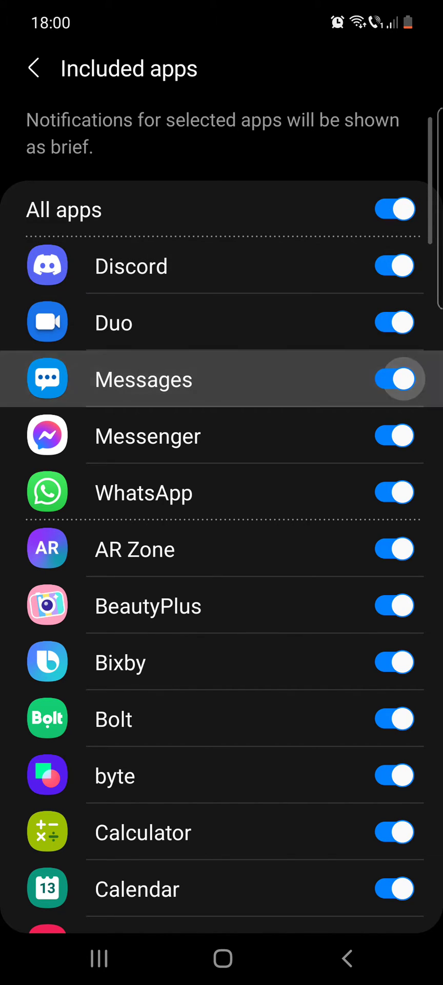
click(35, 68)
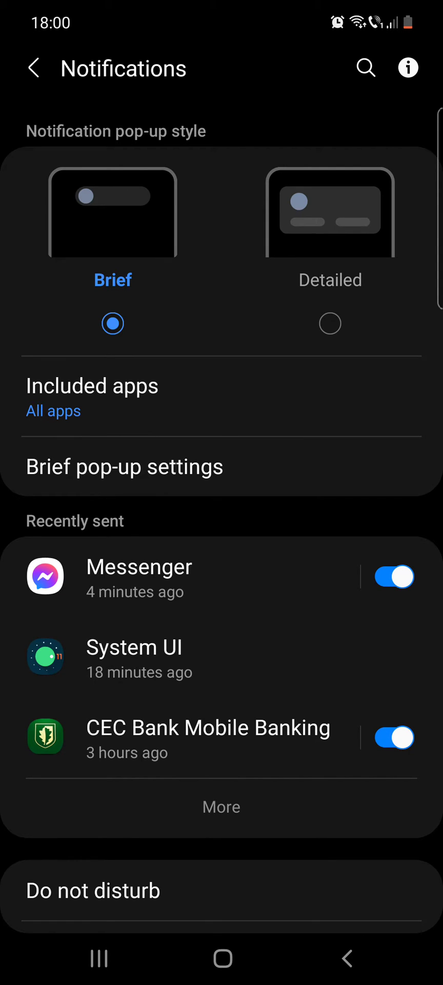
- Browse edge lighting Effect, Color and Advanced options for brief pop-ups, then cancel leaving style None
click(124, 465)
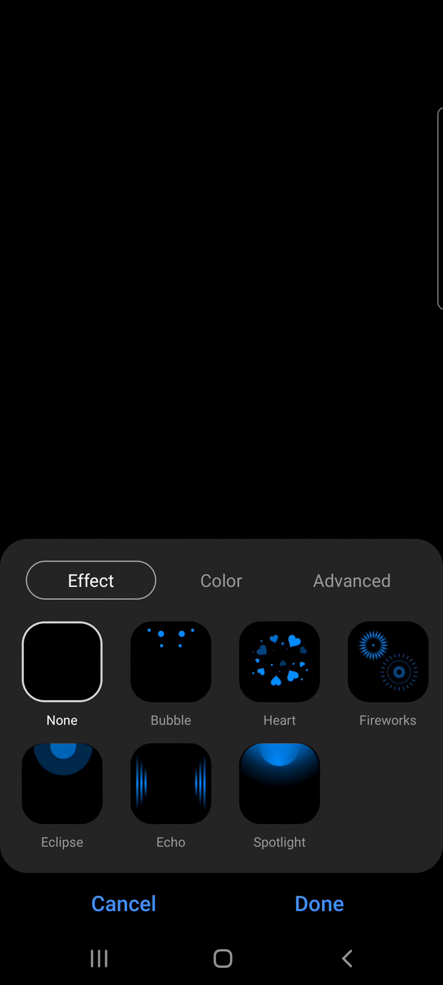
click(221, 580)
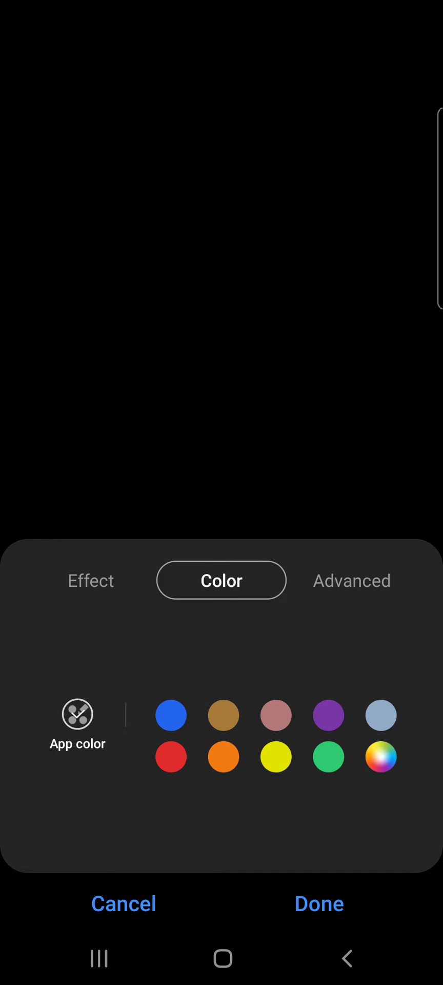
click(352, 580)
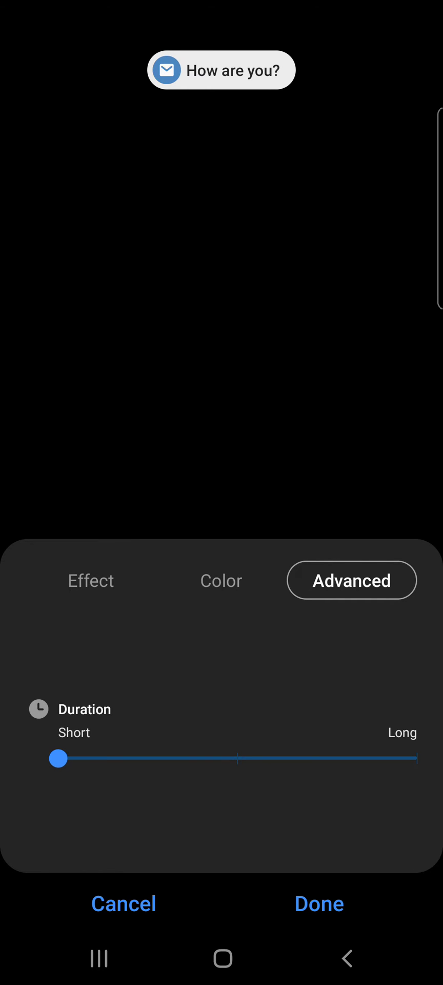
click(319, 902)
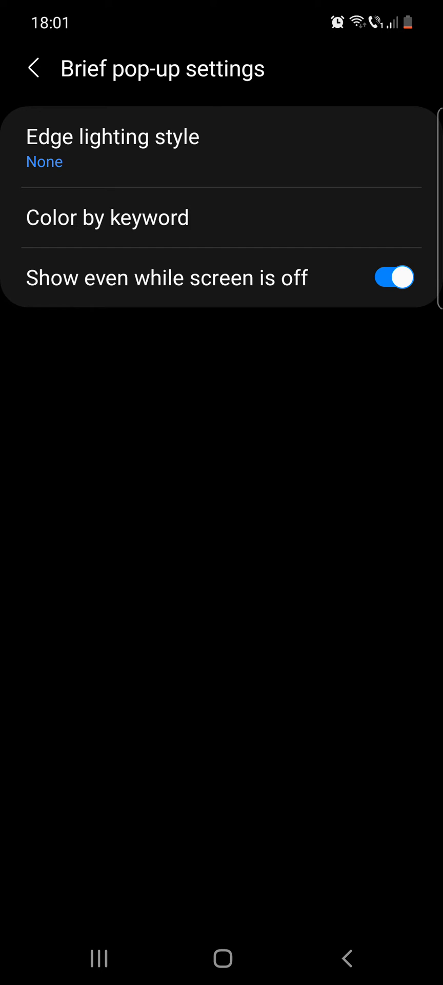
click(107, 216)
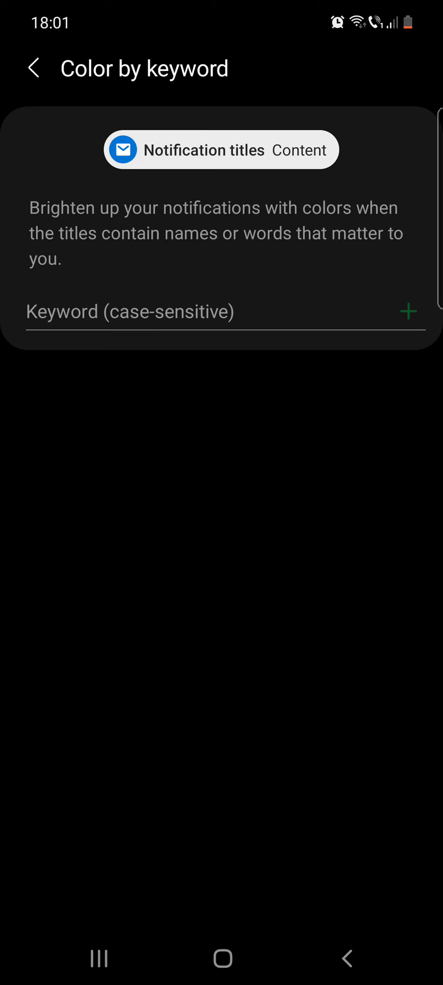
click(35, 68)
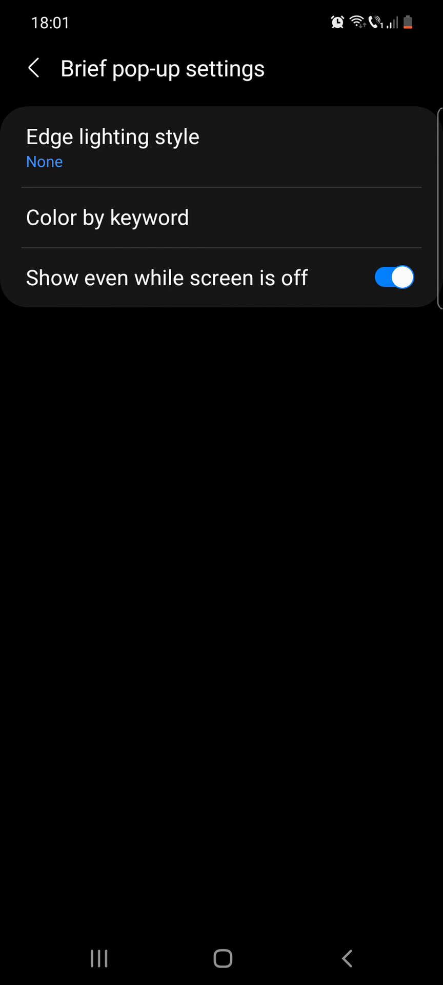
click(394, 277)
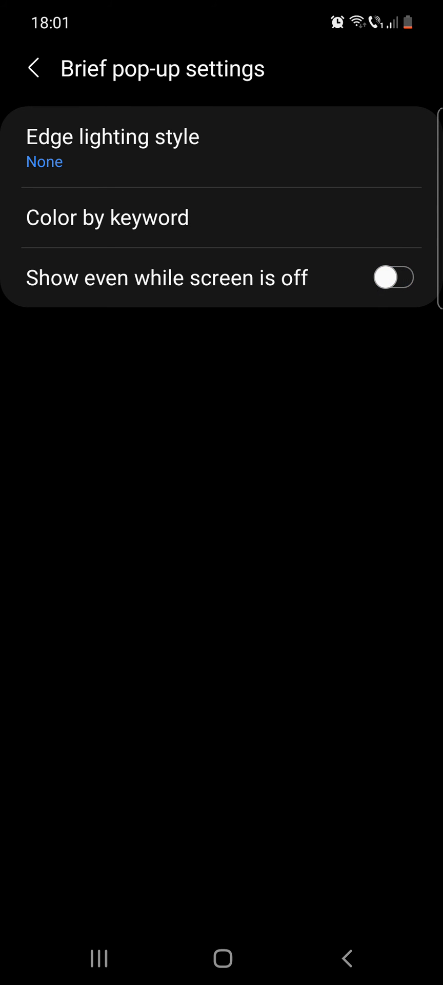
click(394, 278)
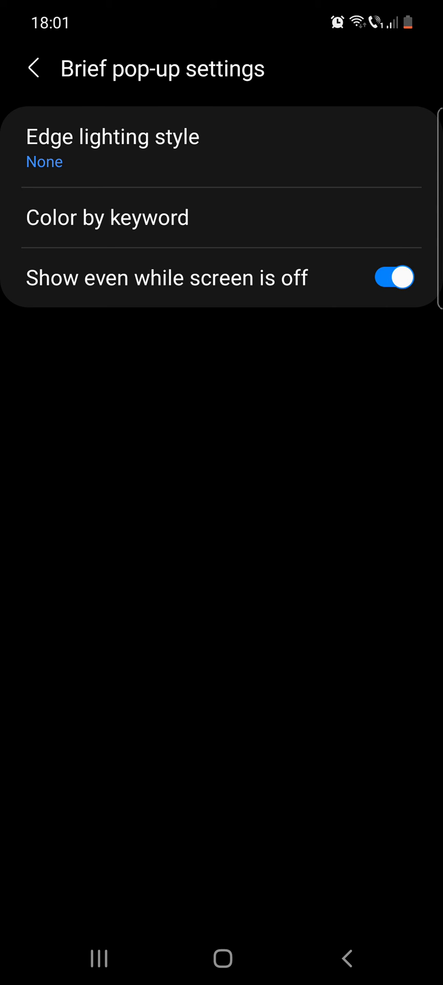